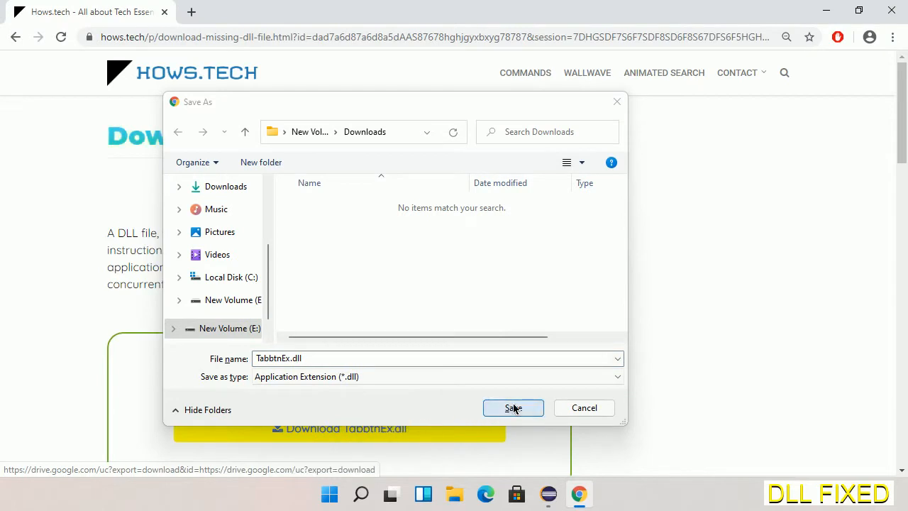
- Save TabbtnEx.dll to Downloads and reveal it in its folder from Chrome's download menu
click(514, 408)
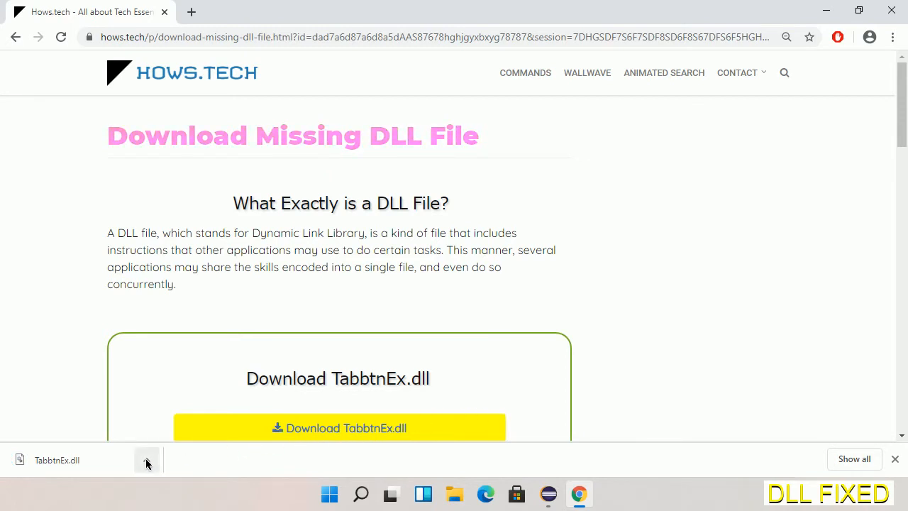
click(146, 460)
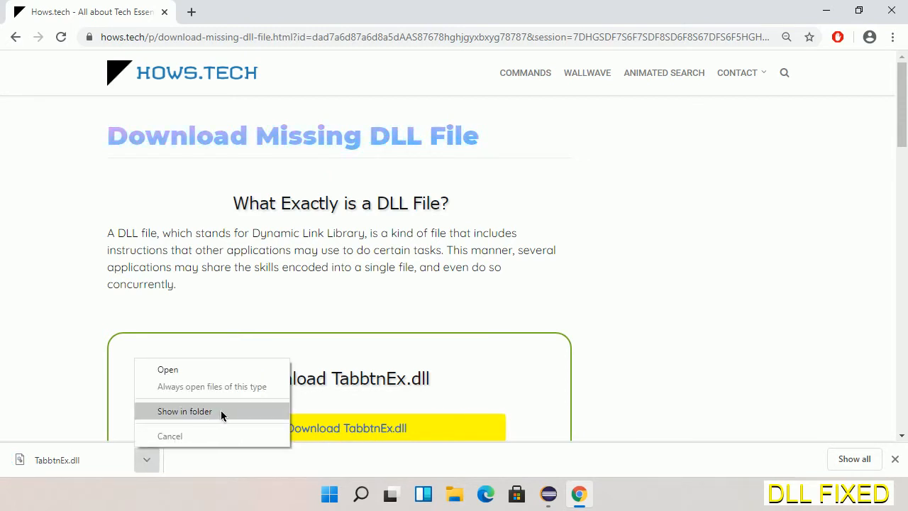
click(185, 411)
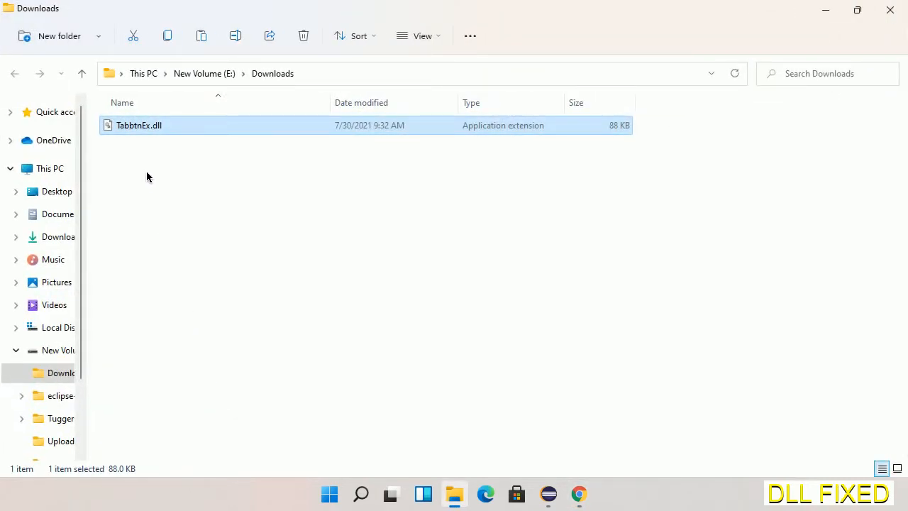
- Copy TabbtnEx.dll from the Downloads folder via its context menu
right_click(139, 125)
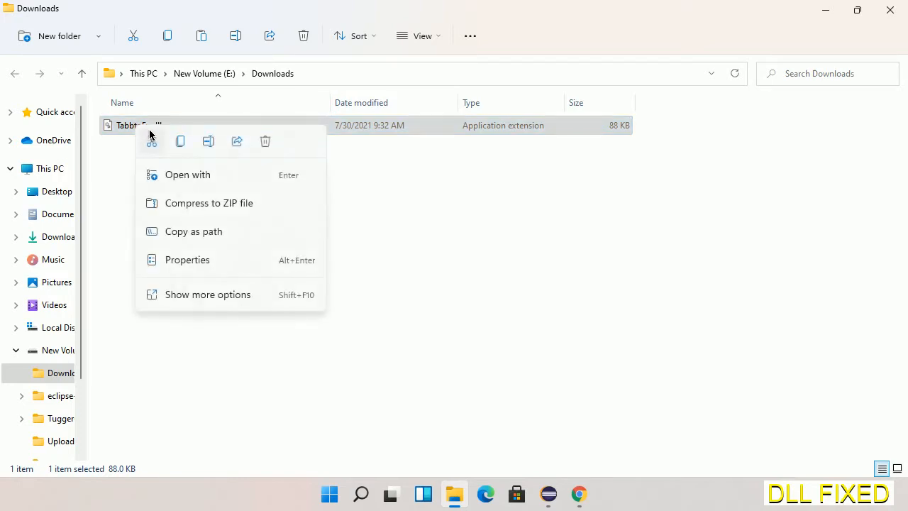
mouse_move(180, 142)
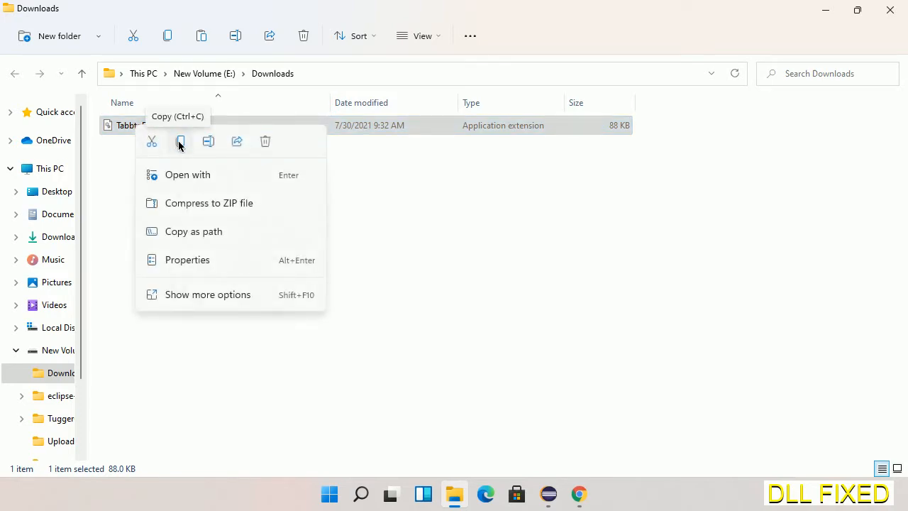
click(180, 142)
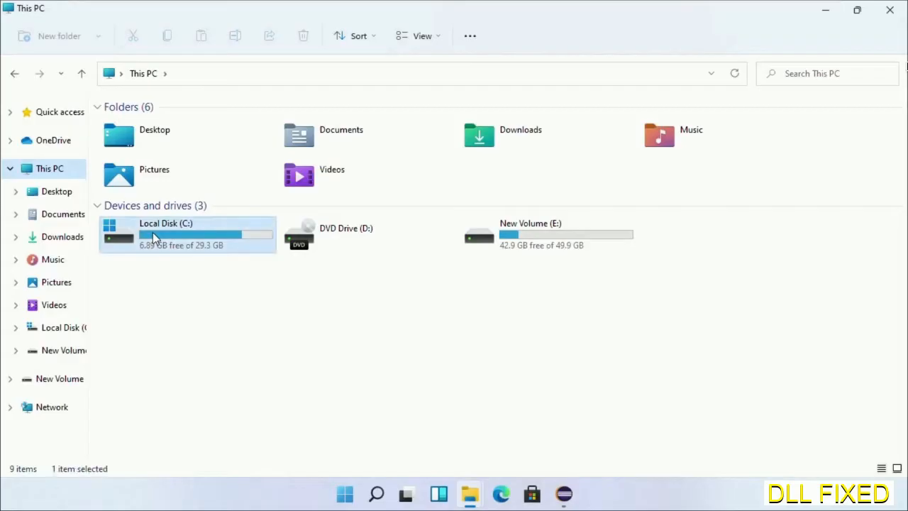
- Paste the DLL into C:\Windows\System32, granting administrator permission
double_click(166, 234)
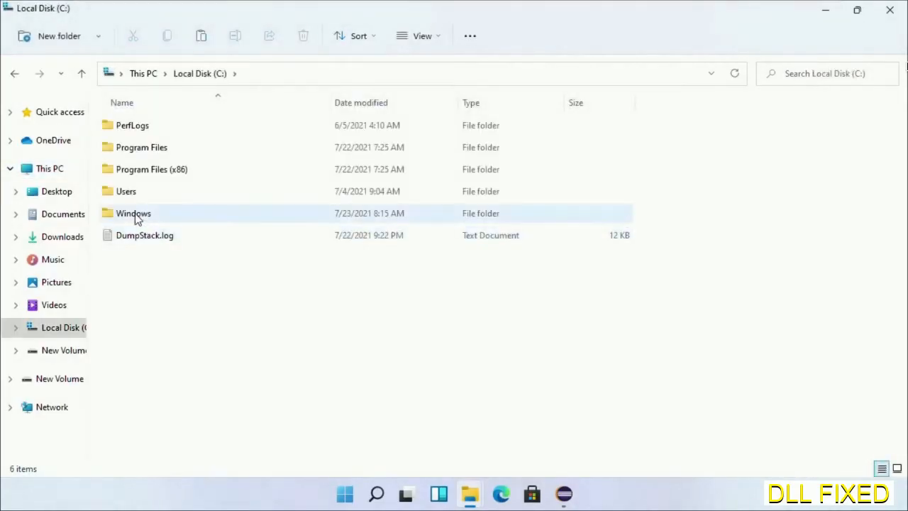
double_click(133, 213)
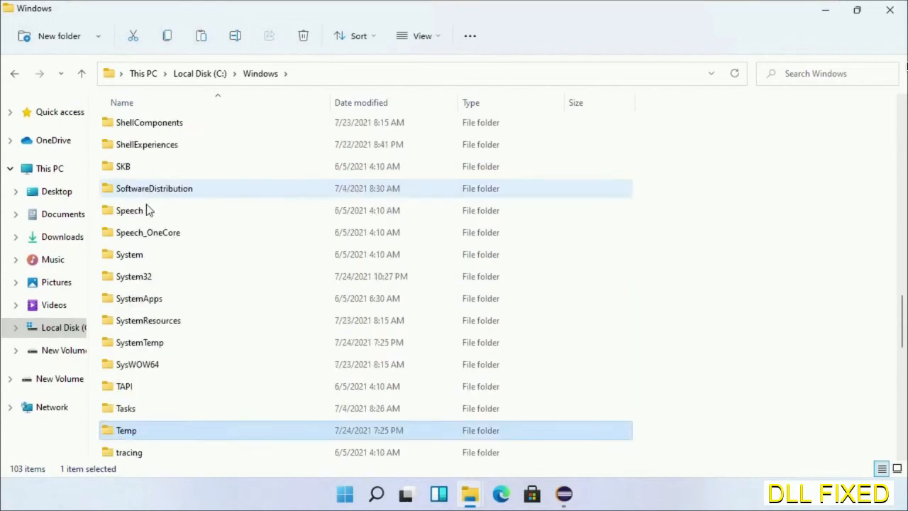
double_click(133, 275)
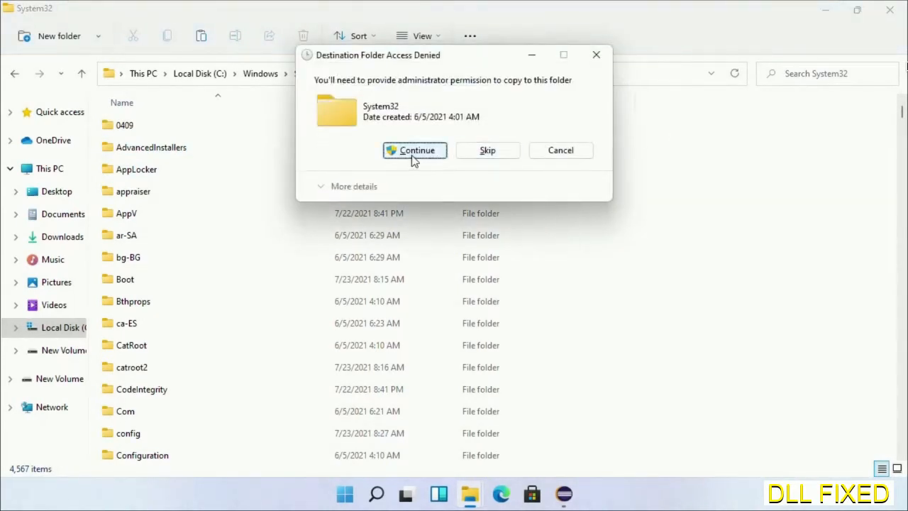
click(414, 150)
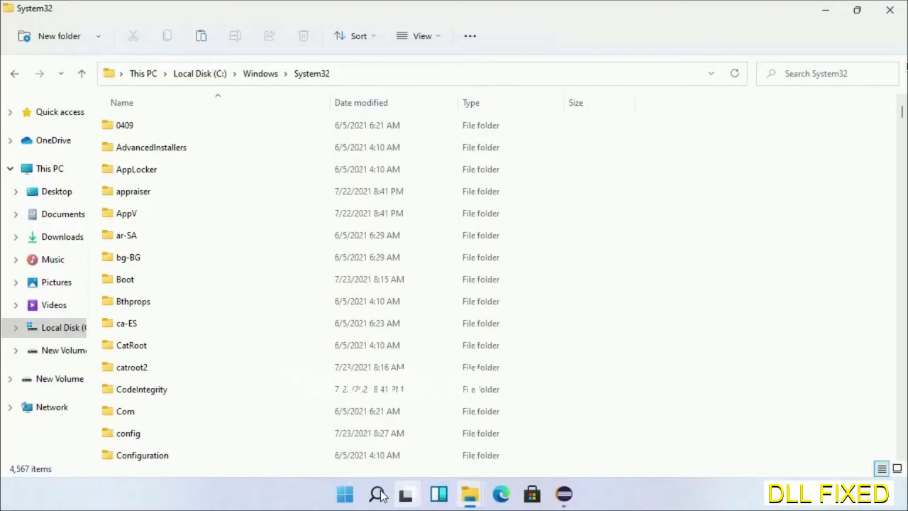
- Find Task Manager by searching 'task' and run it as administrator
text(task)
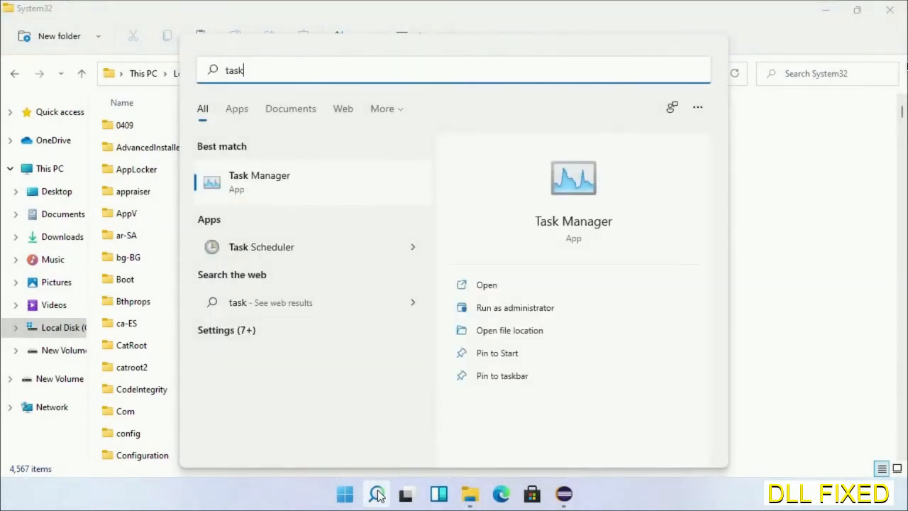
right_click(258, 182)
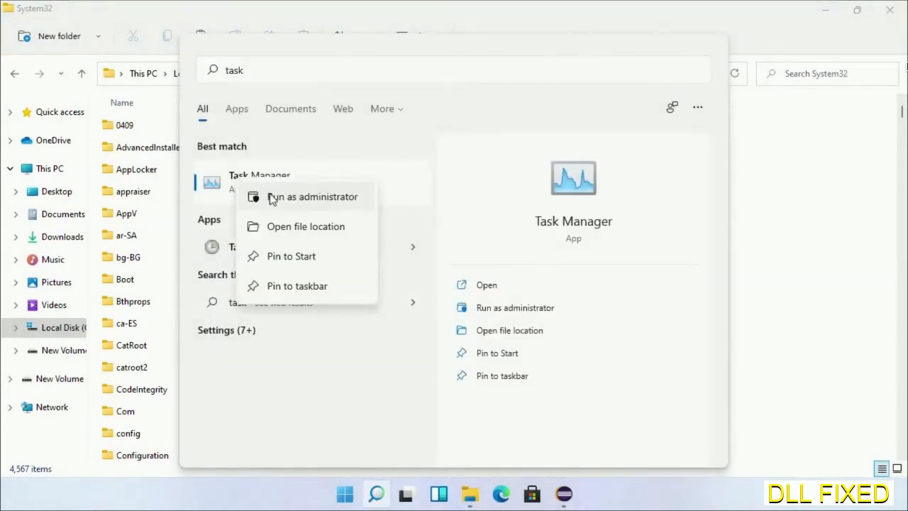
click(312, 196)
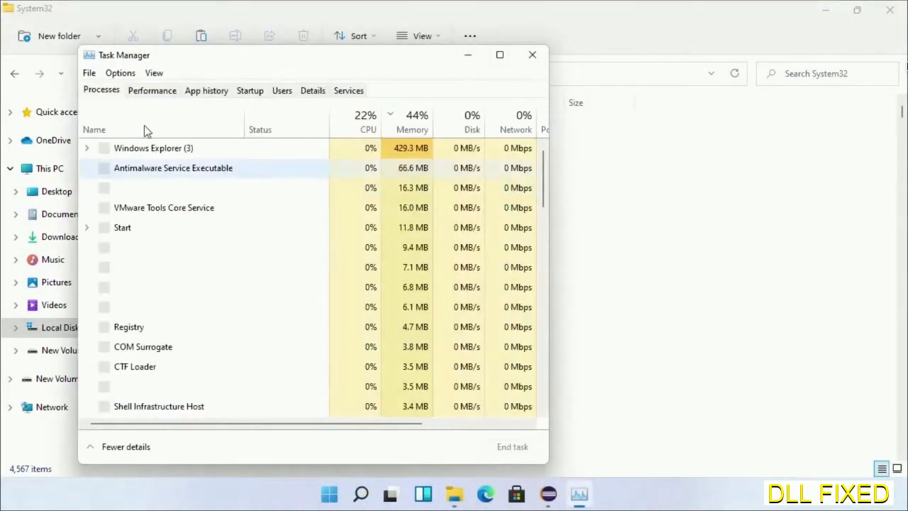
- Start a new task in Task Manager and browse to C:\Windows\System32 for the program
click(88, 72)
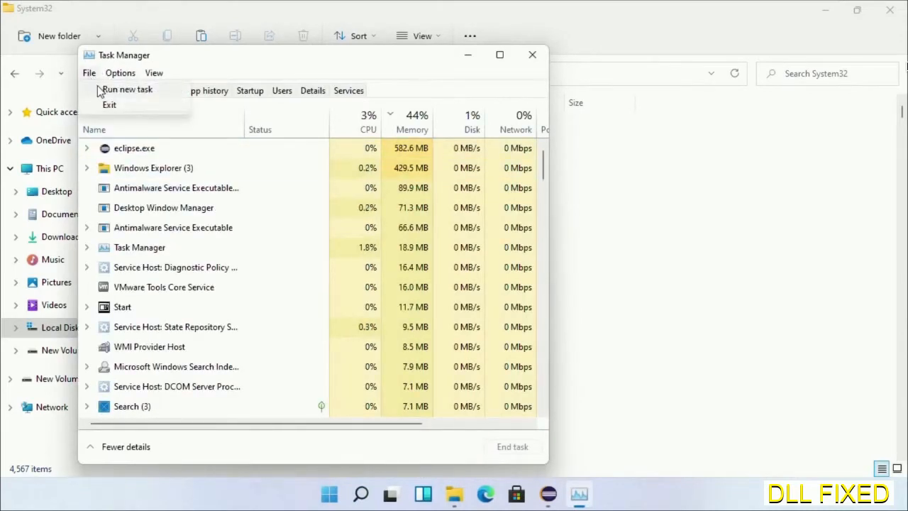
click(128, 88)
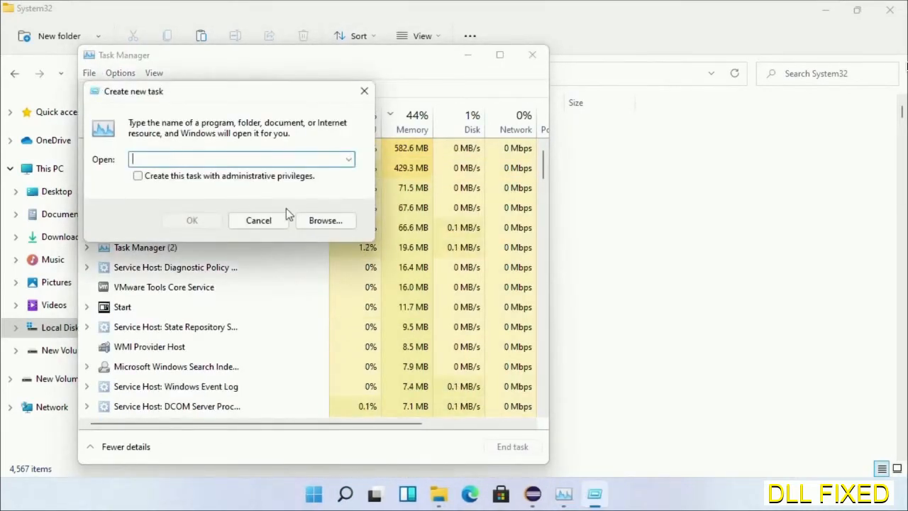
click(325, 220)
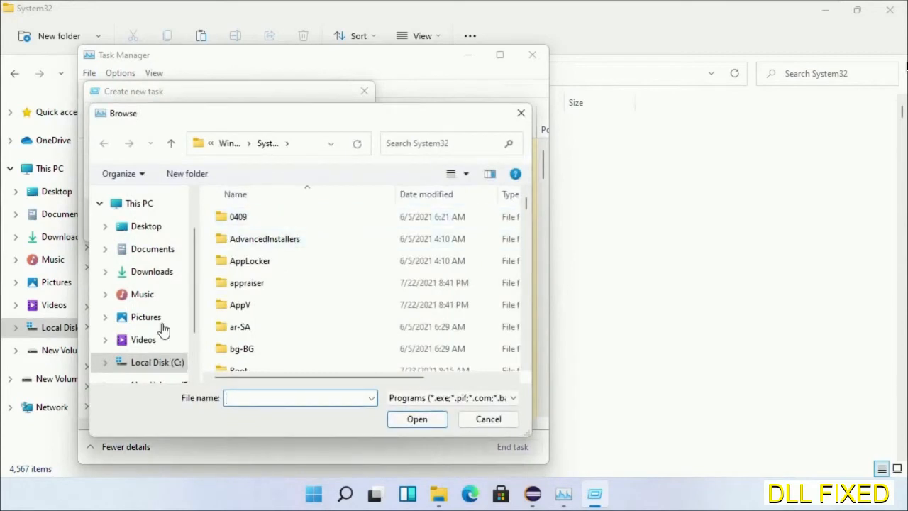
click(156, 362)
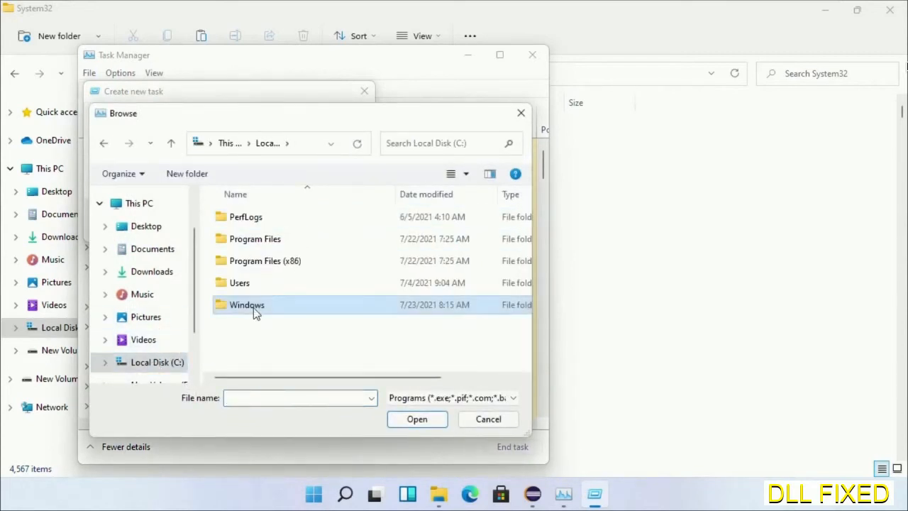
double_click(247, 304)
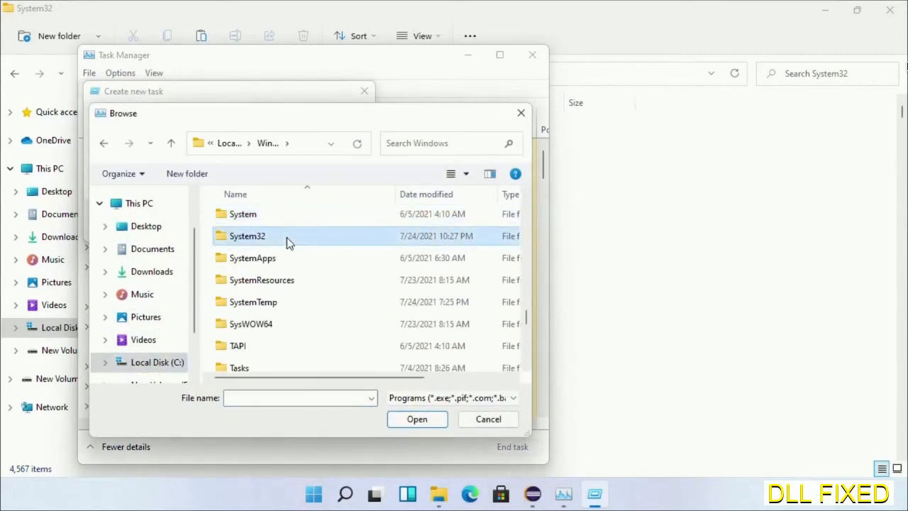
double_click(247, 235)
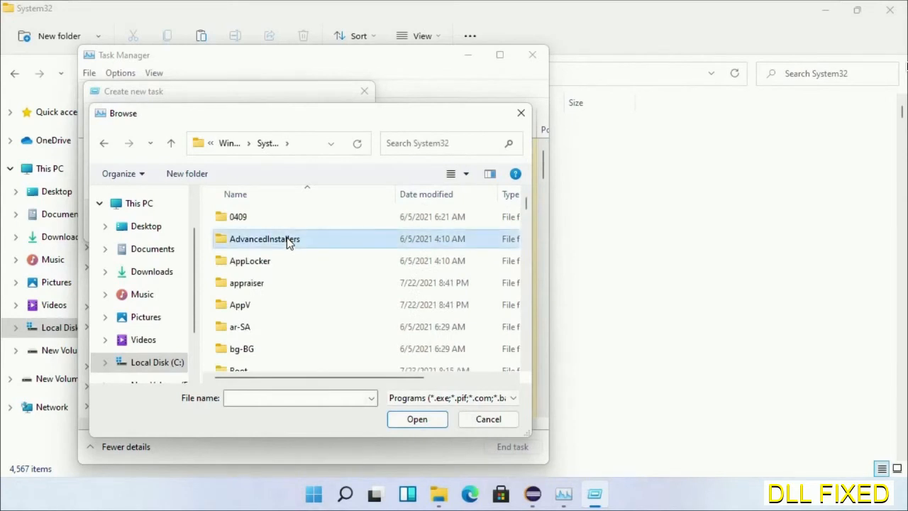
scroll(down, 3)
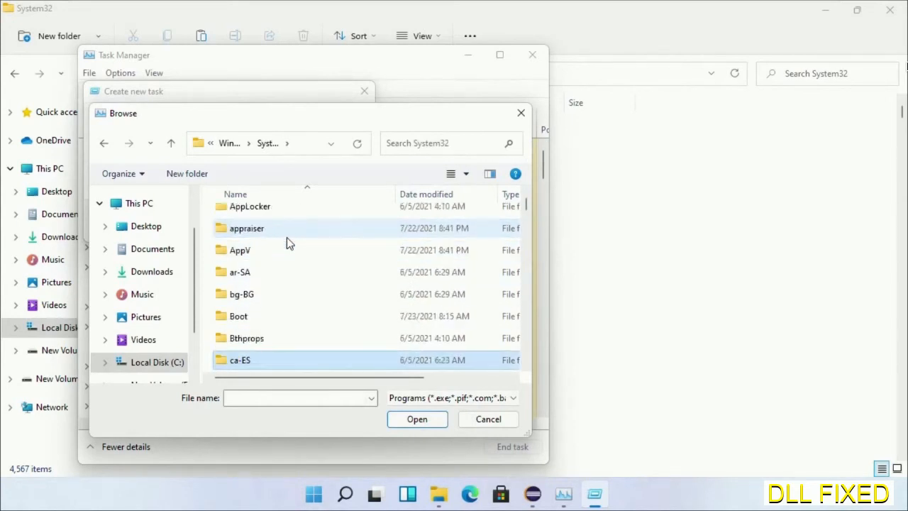
scroll(down, 3)
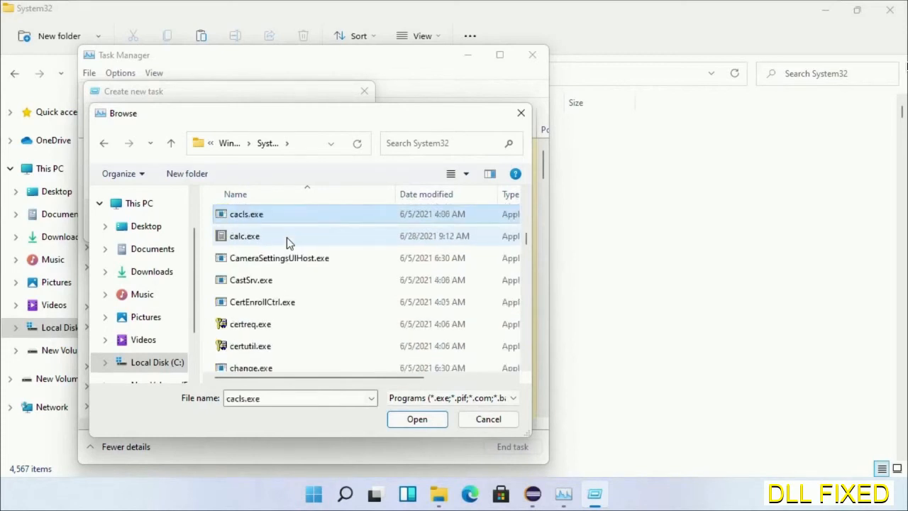
mouse_move(286, 275)
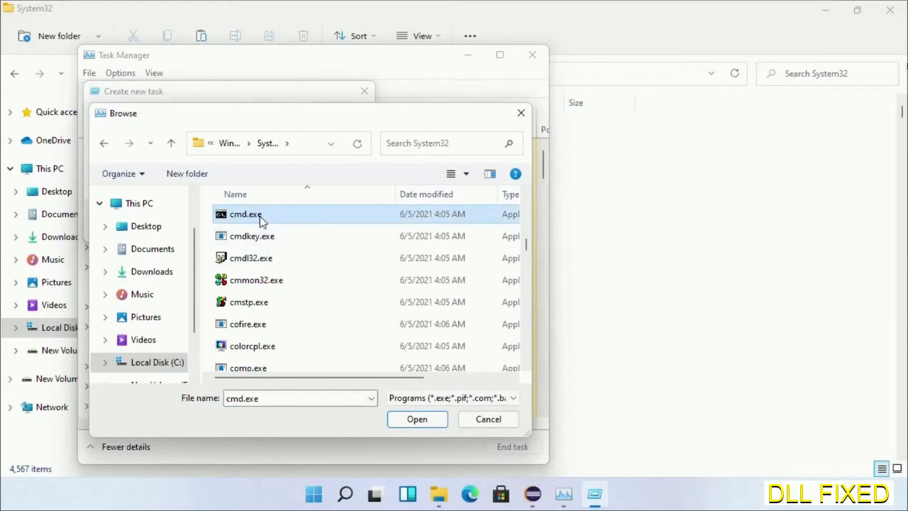
- Choose cmd.exe and launch it with administrative privileges
click(417, 418)
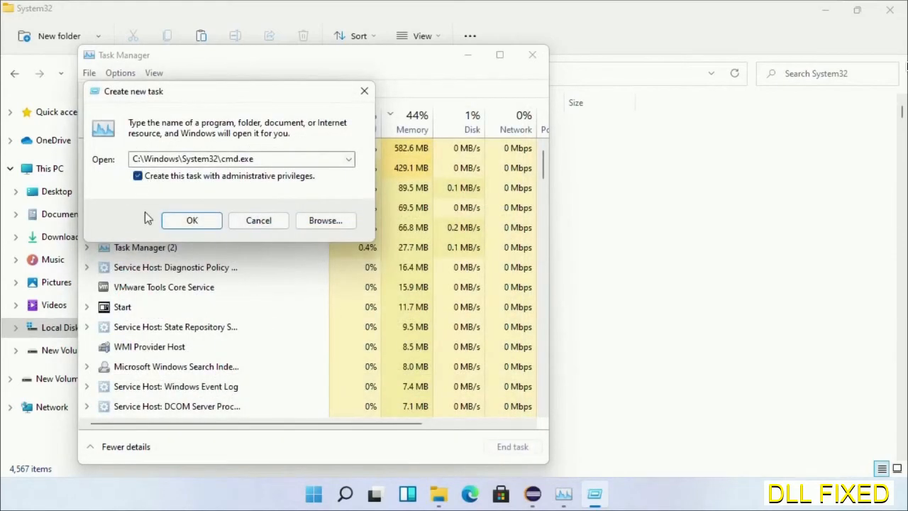
click(192, 220)
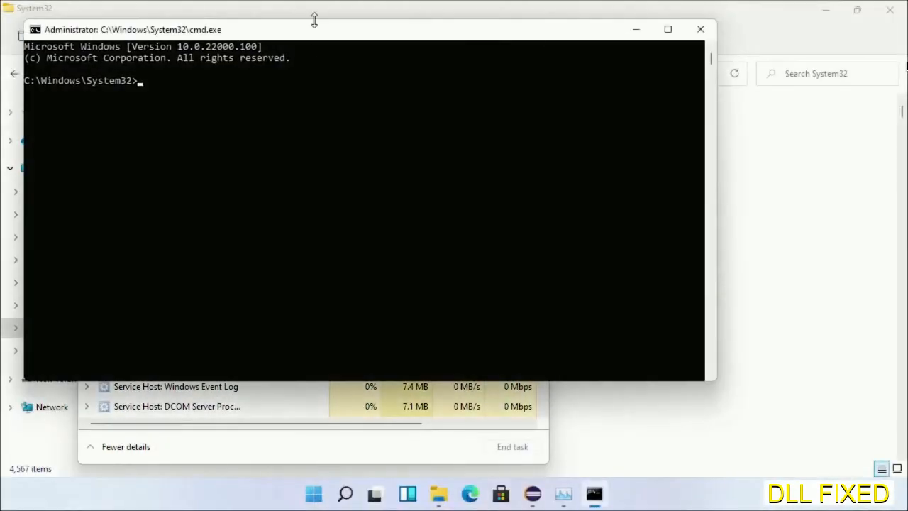
- Schedule a disk check with chkdsk c: /f /r, confirming Y for the next restart
click(667, 28)
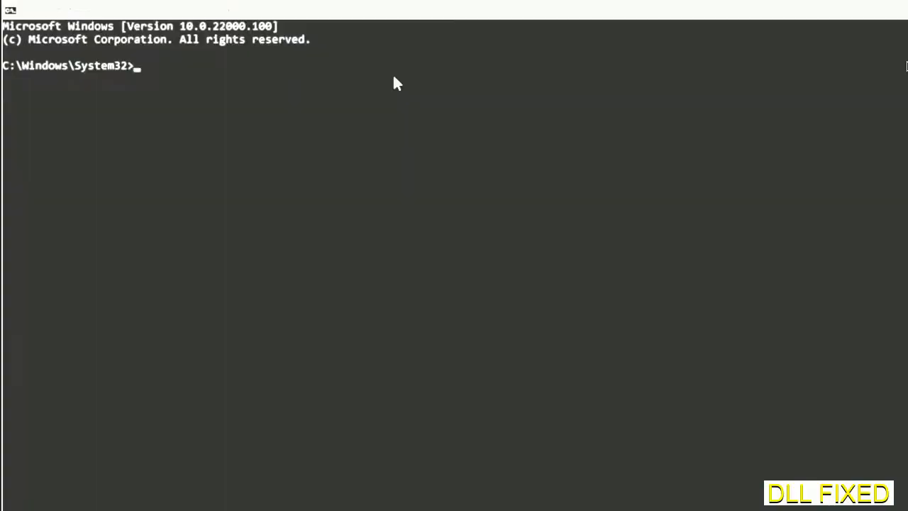
text(chkdsk c /f /r)
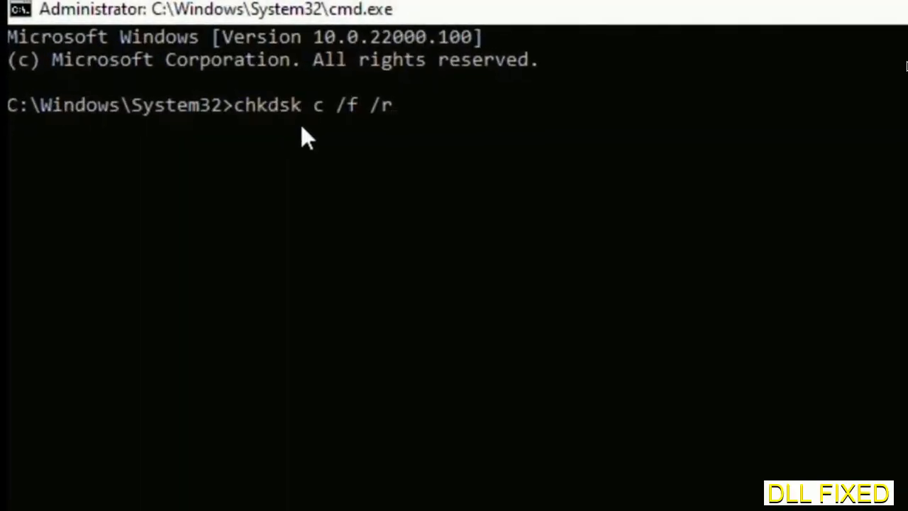
text(:)
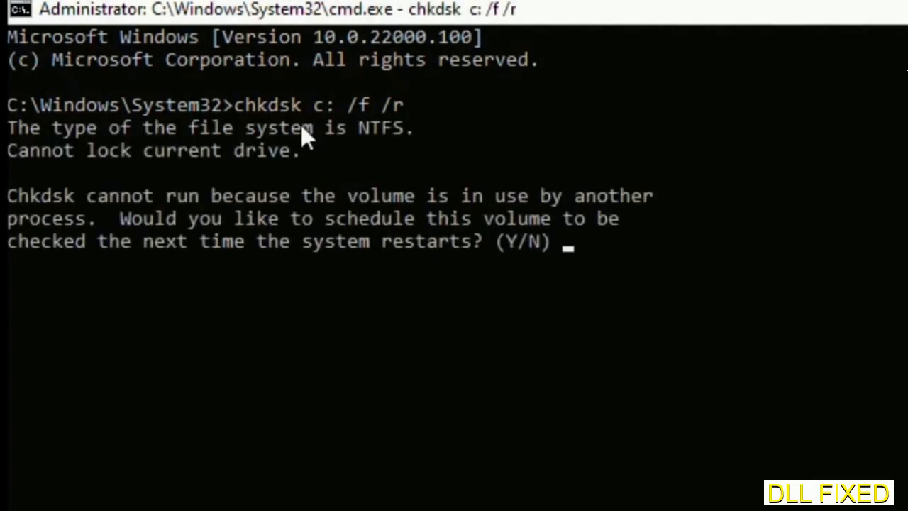
text(Y)
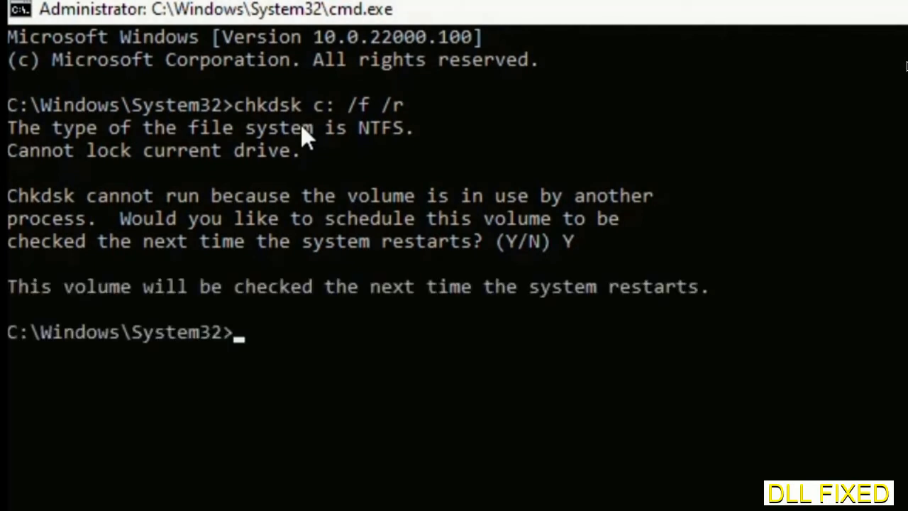
- Start a system file scan with sfc /scannow
scroll(down, 3)
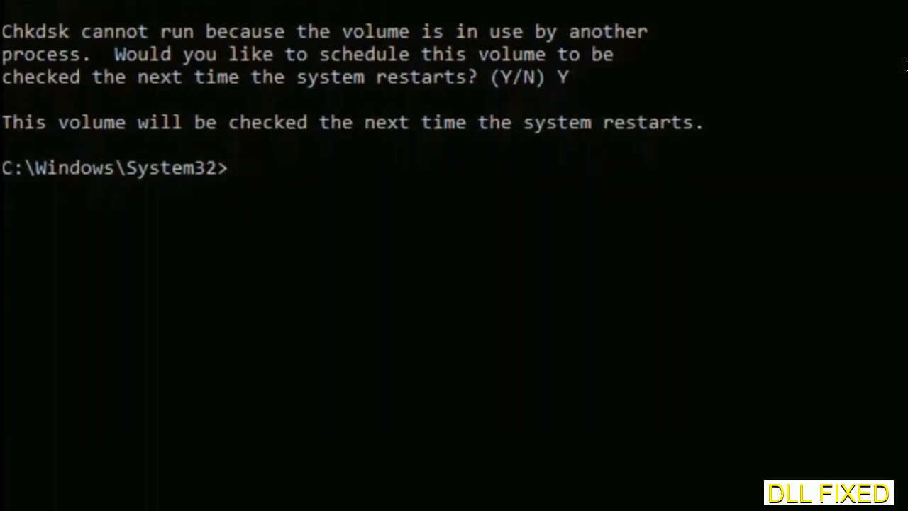
text(sfc)
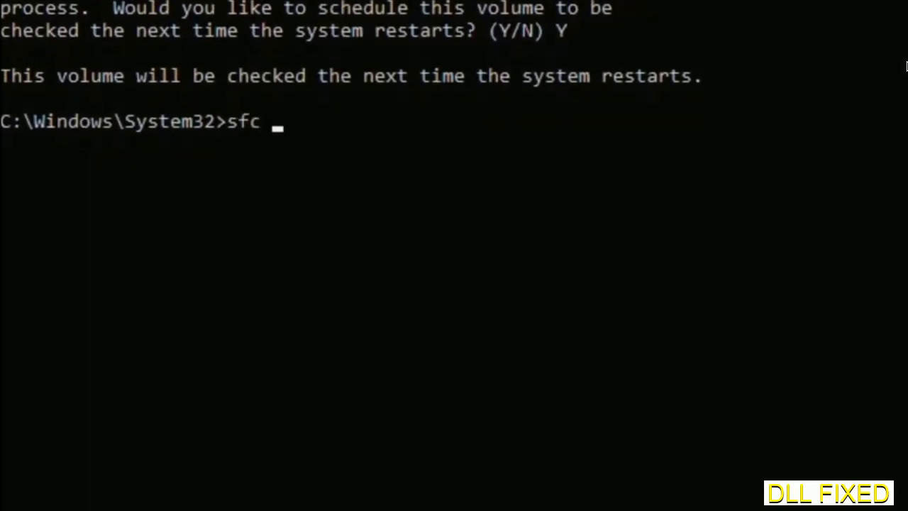
text(/scanno)
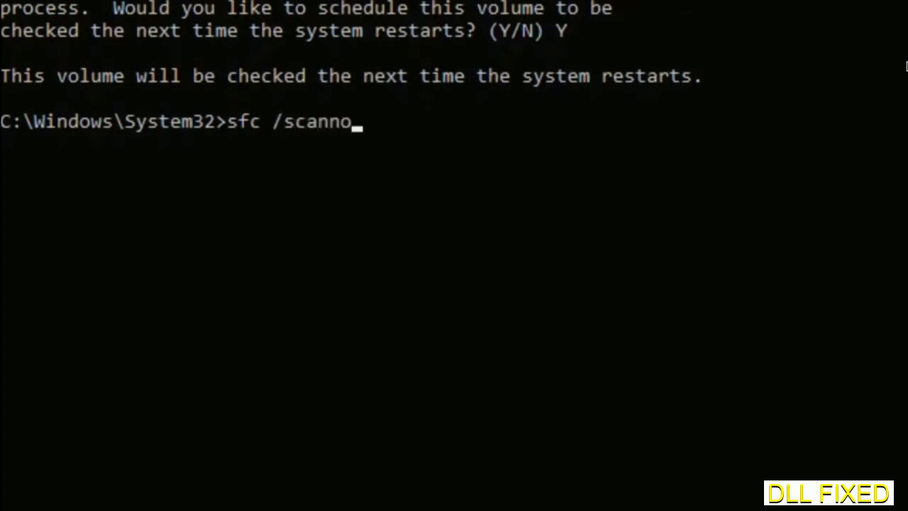
text(w)
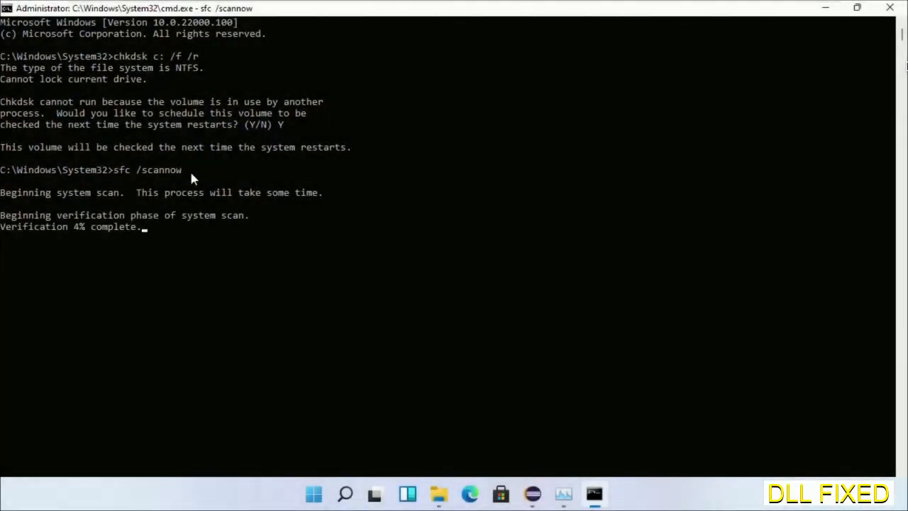
mouse_move(562, 493)
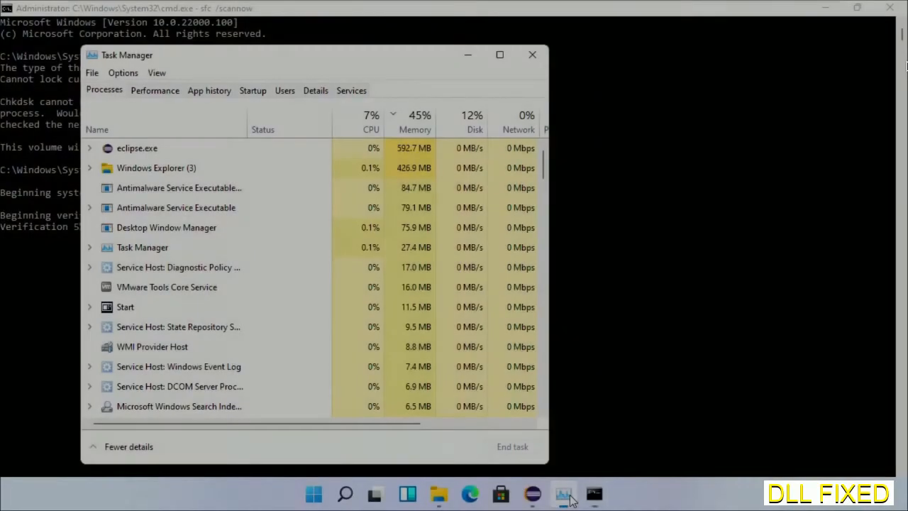
- Run C:\Windows\System32\cmd.exe as a new administrator task from Task Manager
click(90, 73)
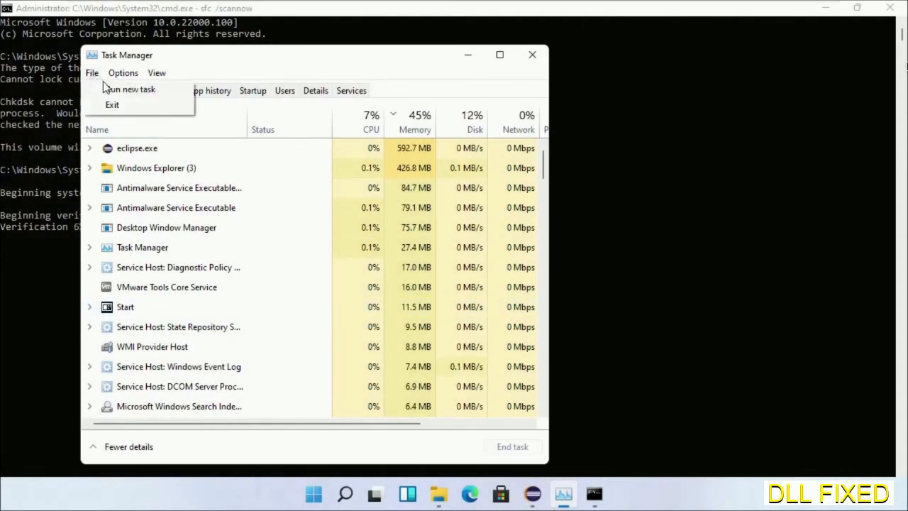
click(131, 88)
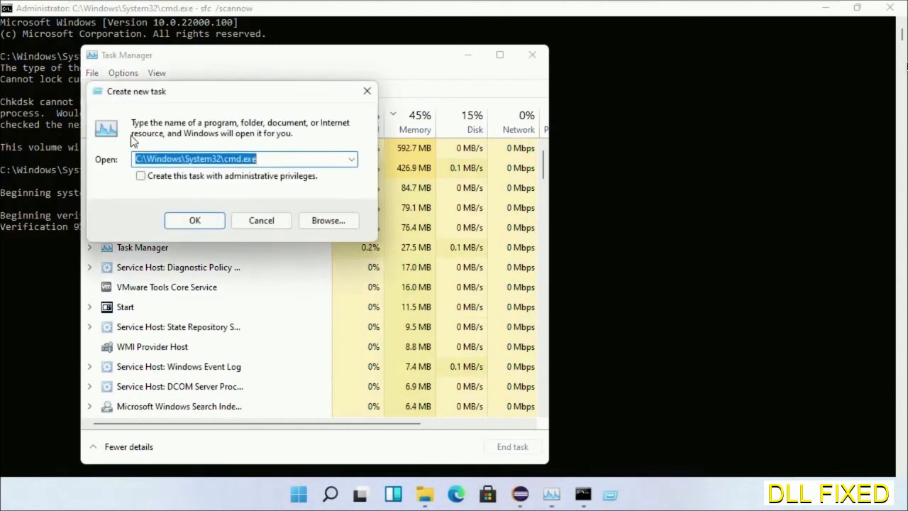
click(140, 176)
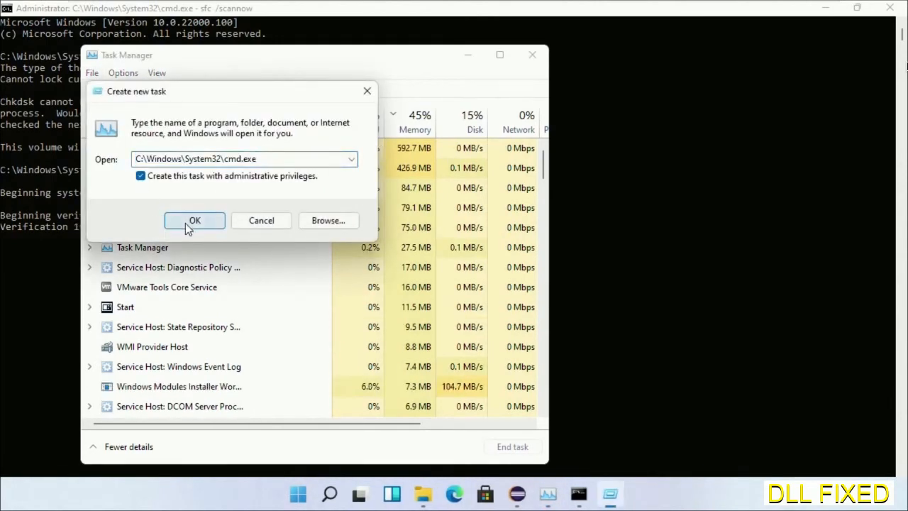
click(195, 220)
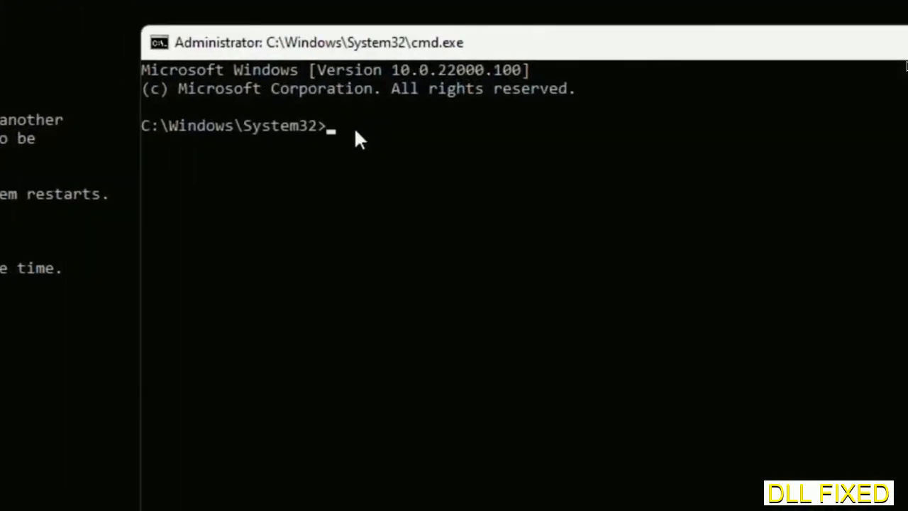
- Enter regsvr32 "C:\Windows\System32\myMissingDllFile.dll", then bring up Restart from the Start power menu
text(regsvr32 "C:\Windows\System32\myMissingDllFile.dll")
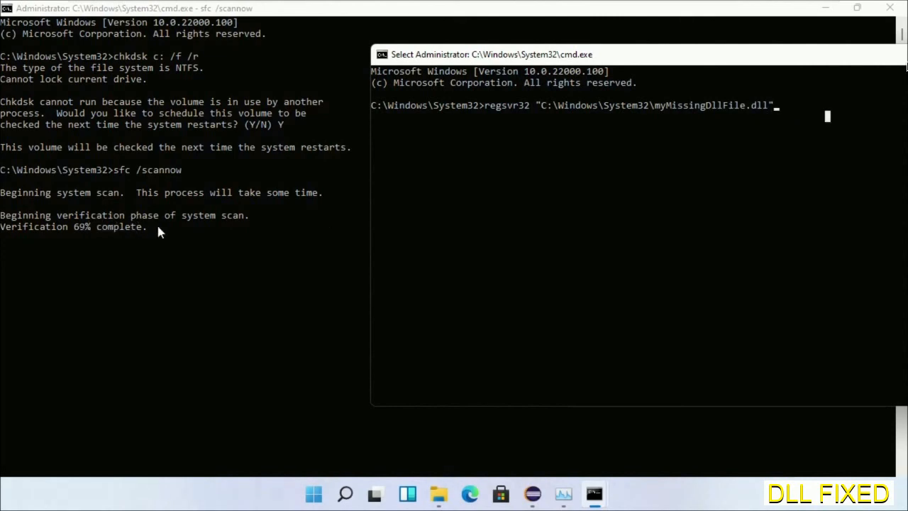
right_click(313, 494)
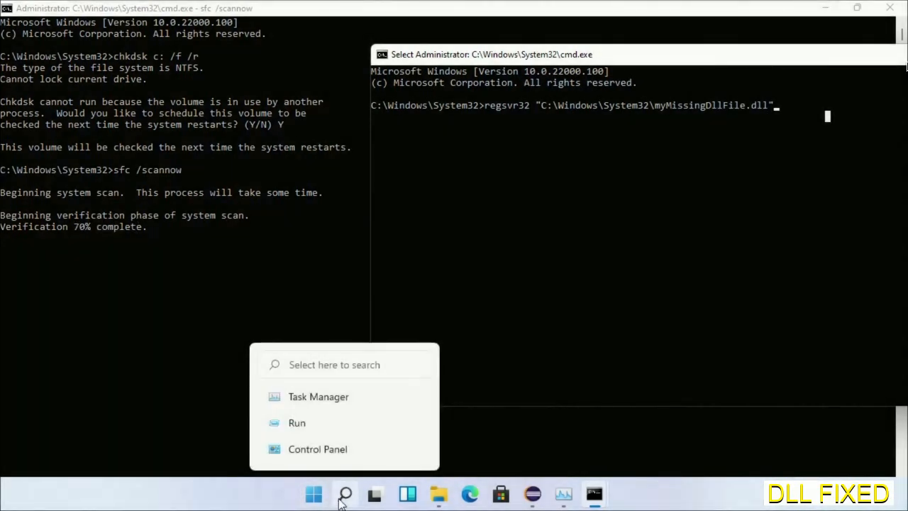
click(313, 494)
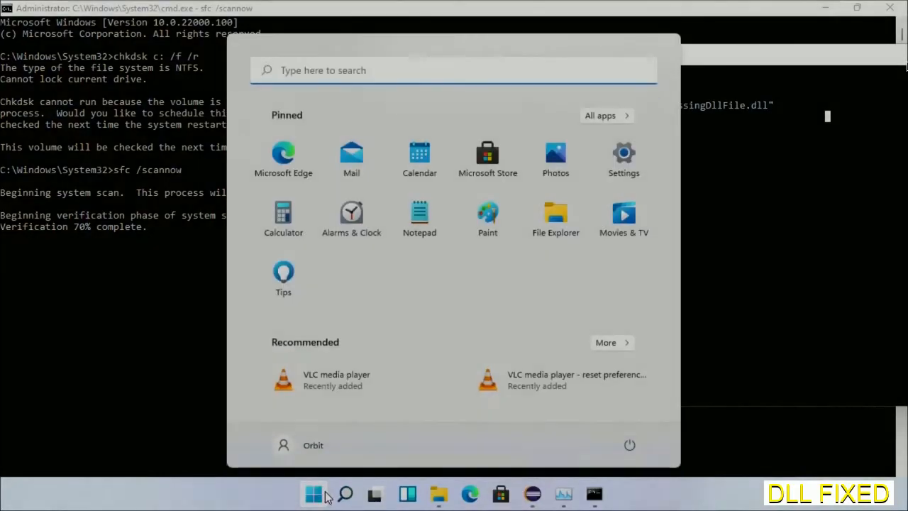
click(631, 446)
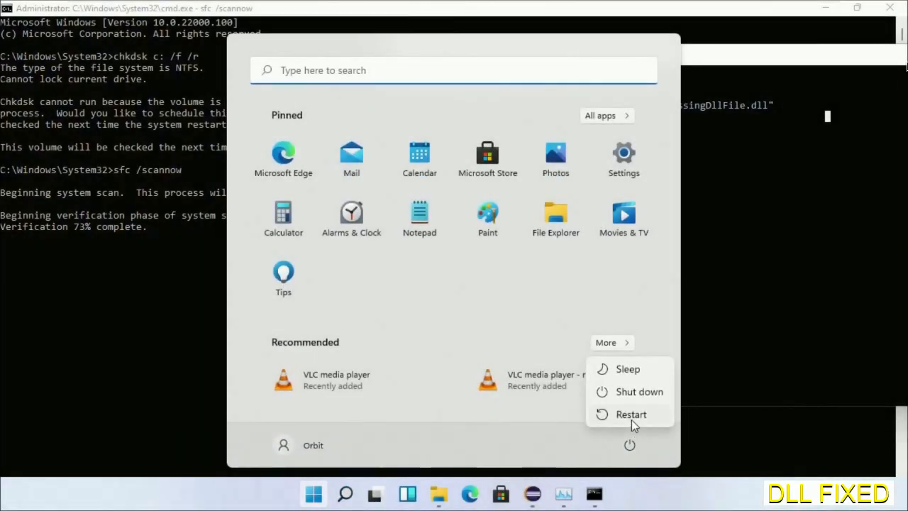